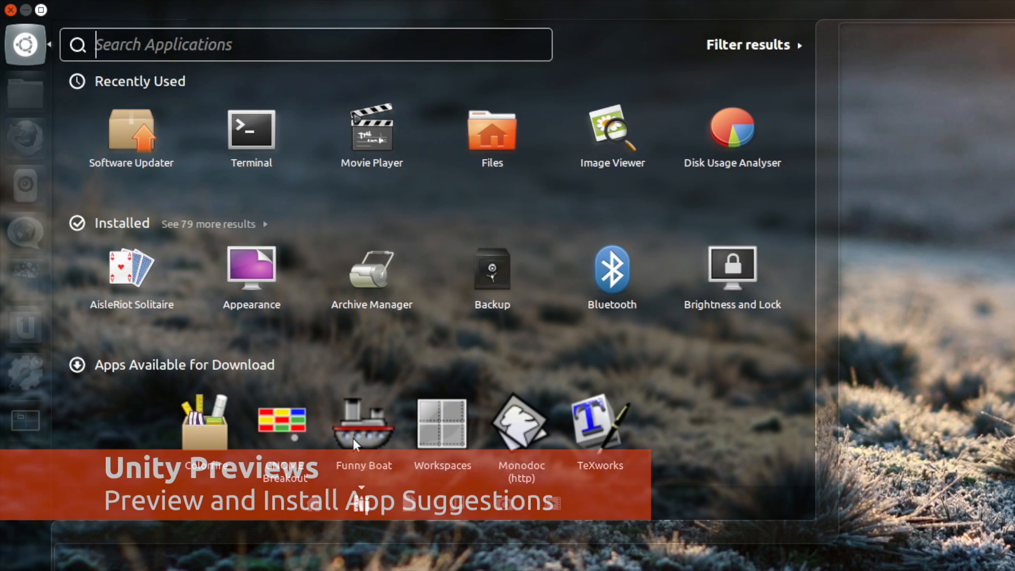
Search the music collection for 'zebrahead' and preview the Get Nice! album tracks.
click(364, 424)
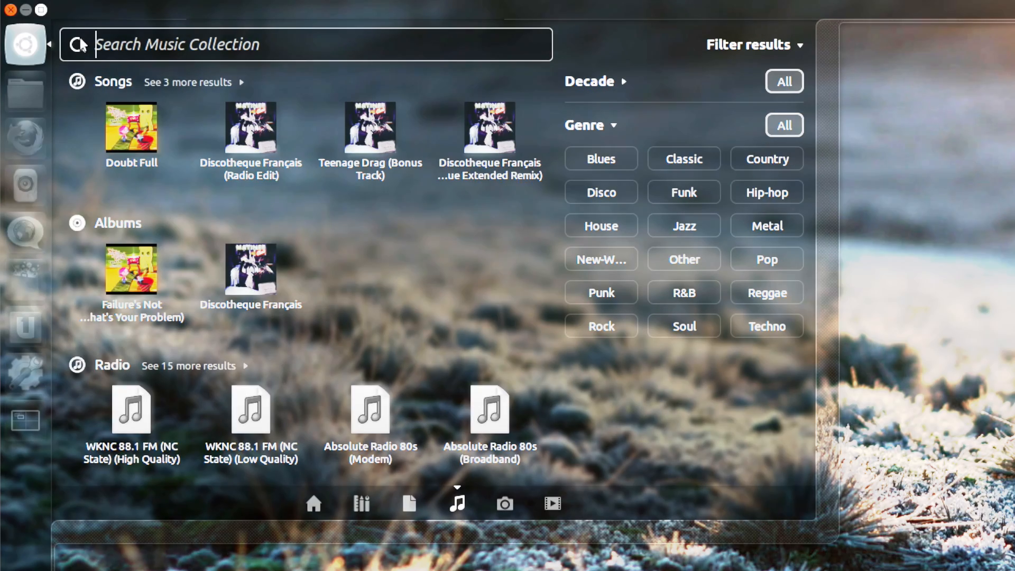
text(zebrahea)
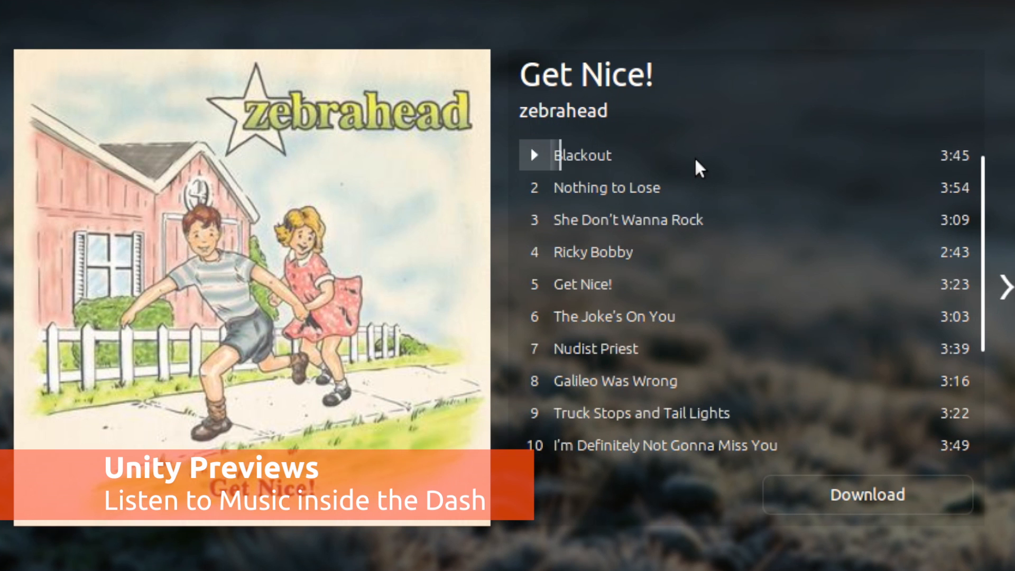
click(533, 155)
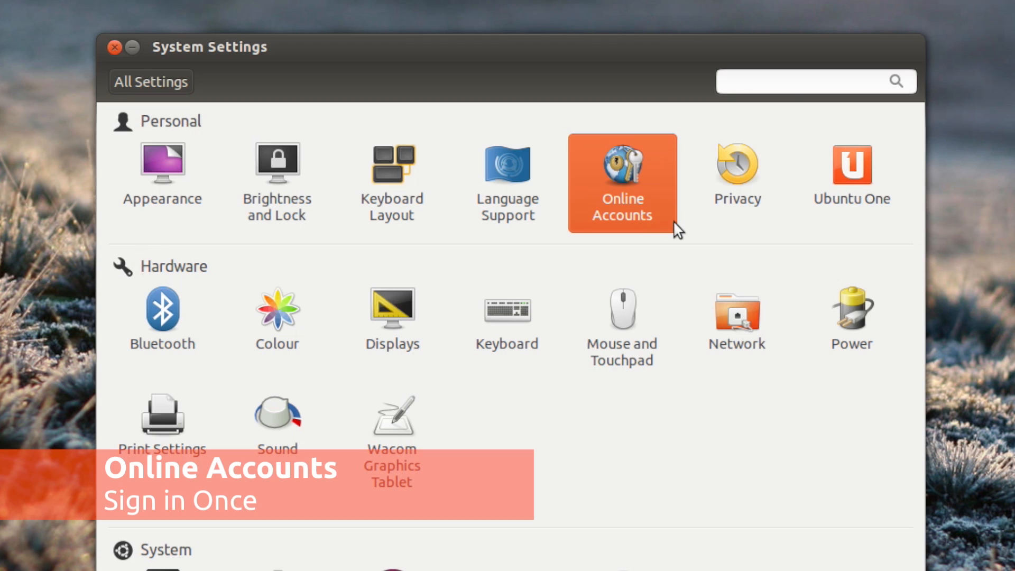
Review the Flickr, Facebook and Google accounts in Online Accounts, then list addable services.
click(622, 182)
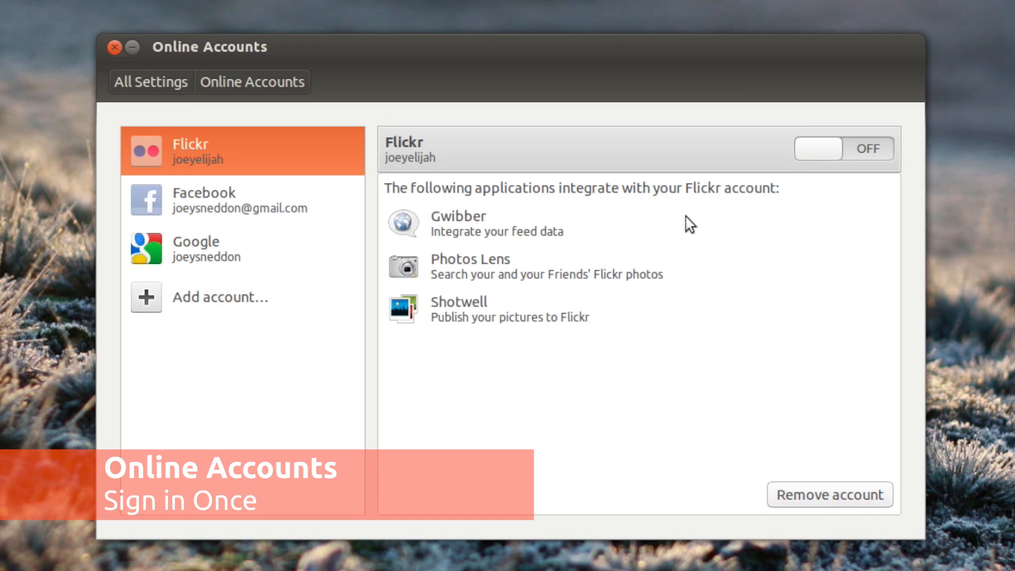
click(844, 149)
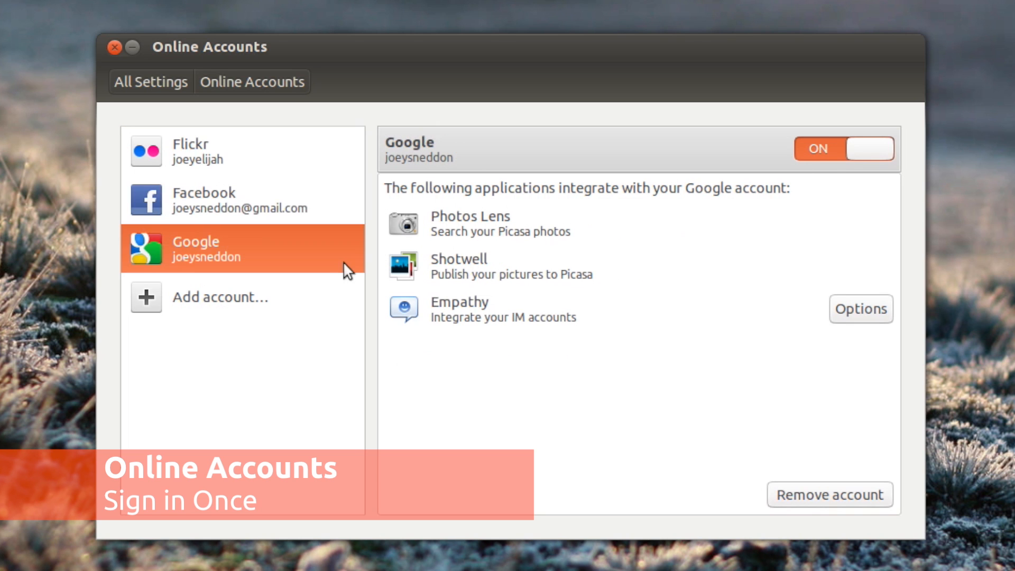
click(220, 297)
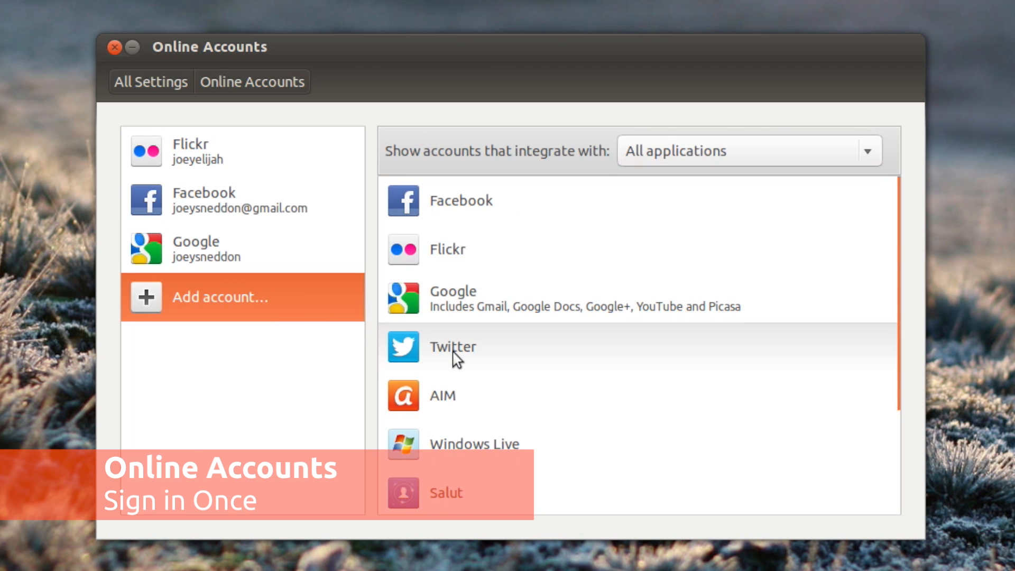
click(453, 347)
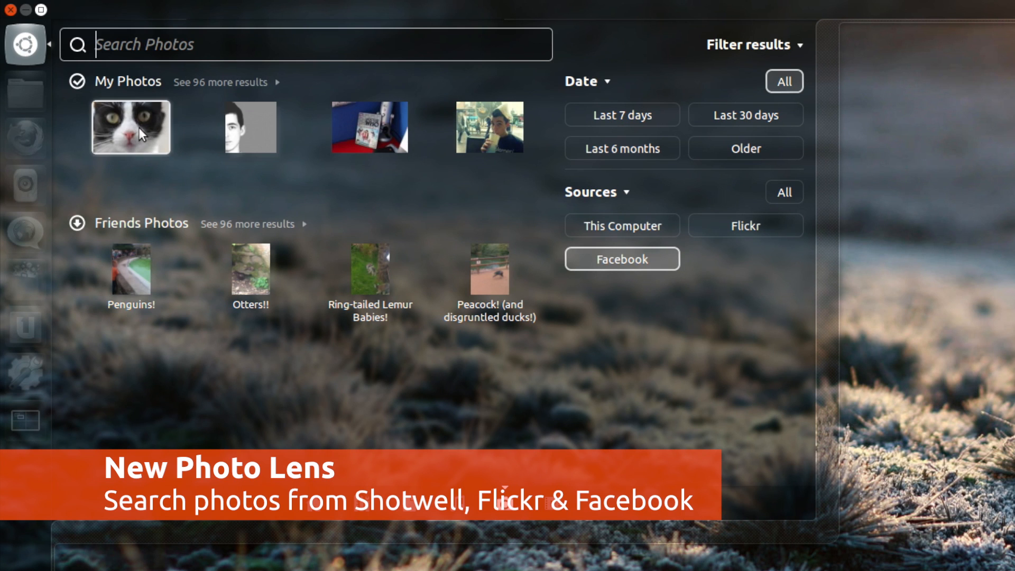
Preview the cat photo under My Photos in the Dash photo search.
click(130, 127)
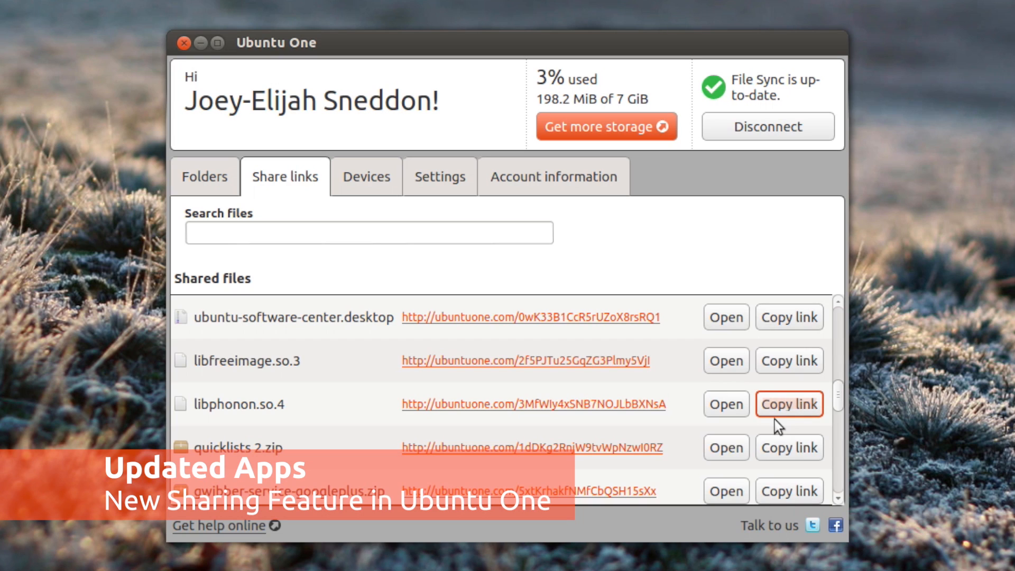
Show Ubuntu One's shared files with their public links after typing 'acc'.
text(acc)
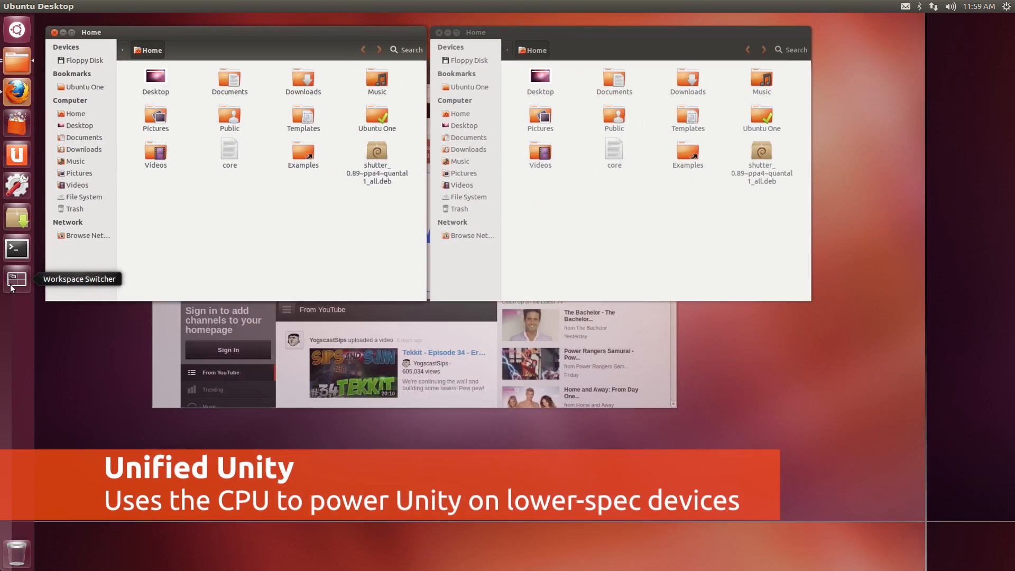
Switch to the terminal's workspace via the Workspace Switcher and open Home Folder.
click(14, 283)
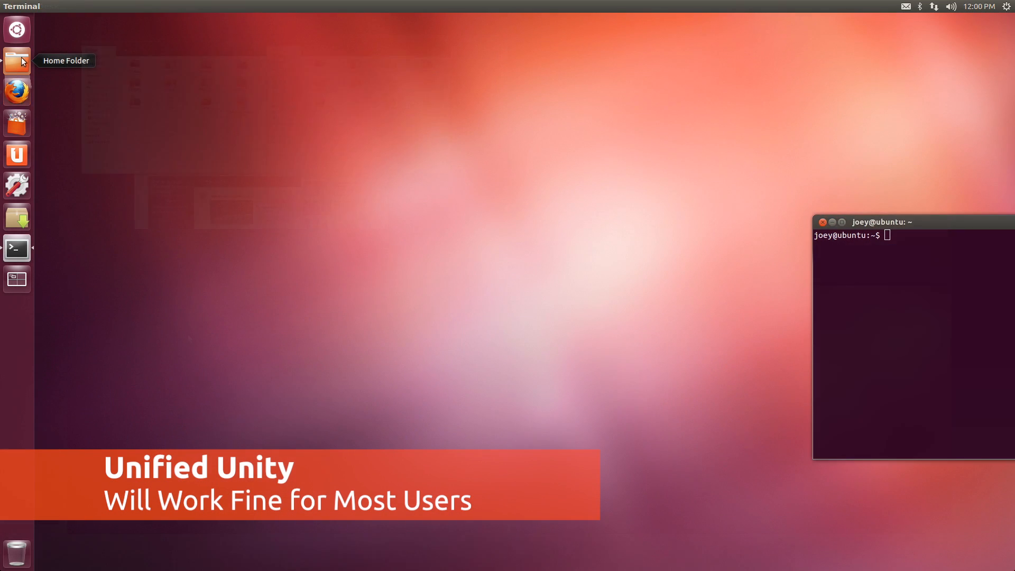
click(17, 60)
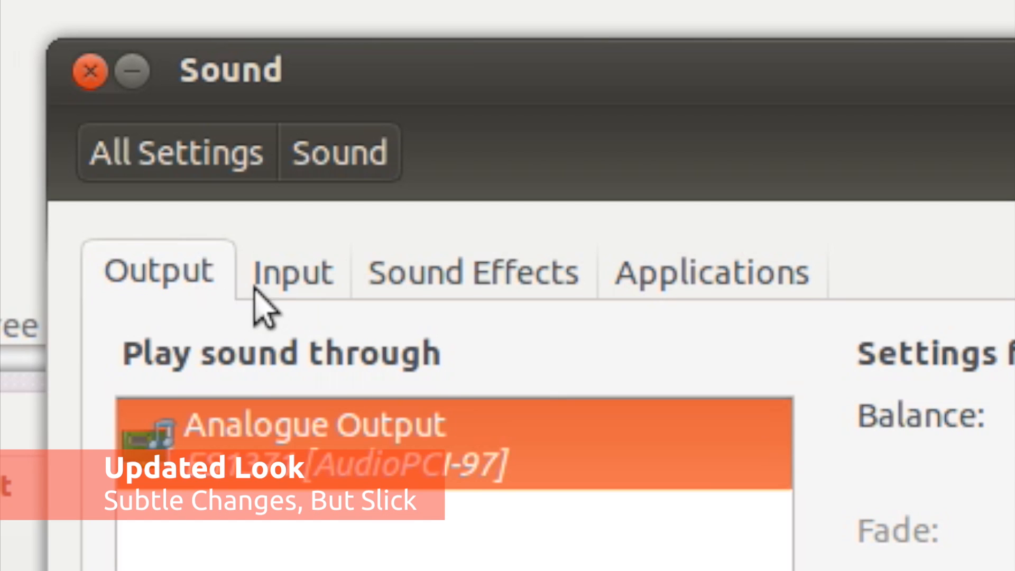
View the Sound Input tab's microphone settings and toggle microphone mute.
click(291, 271)
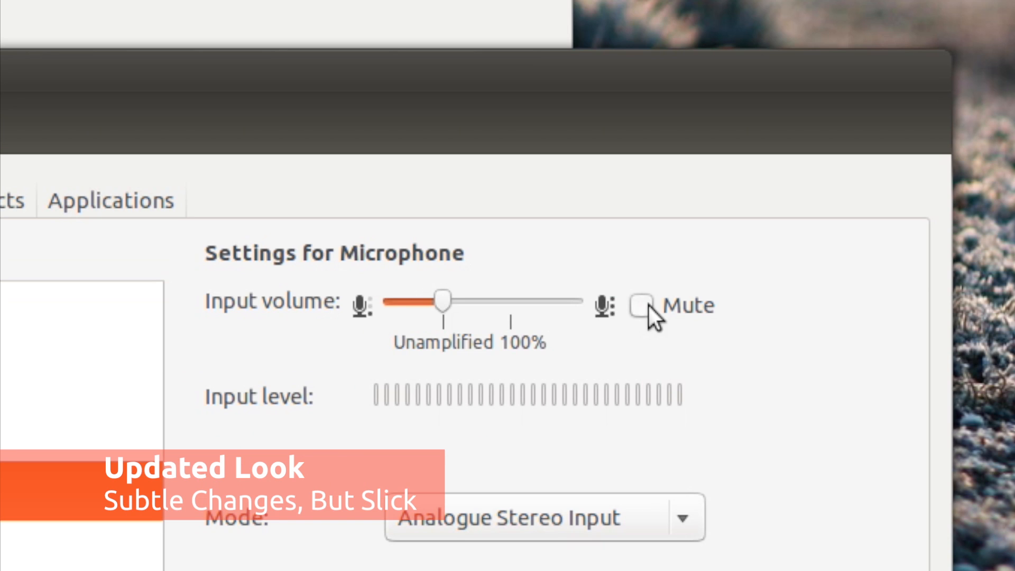
click(641, 305)
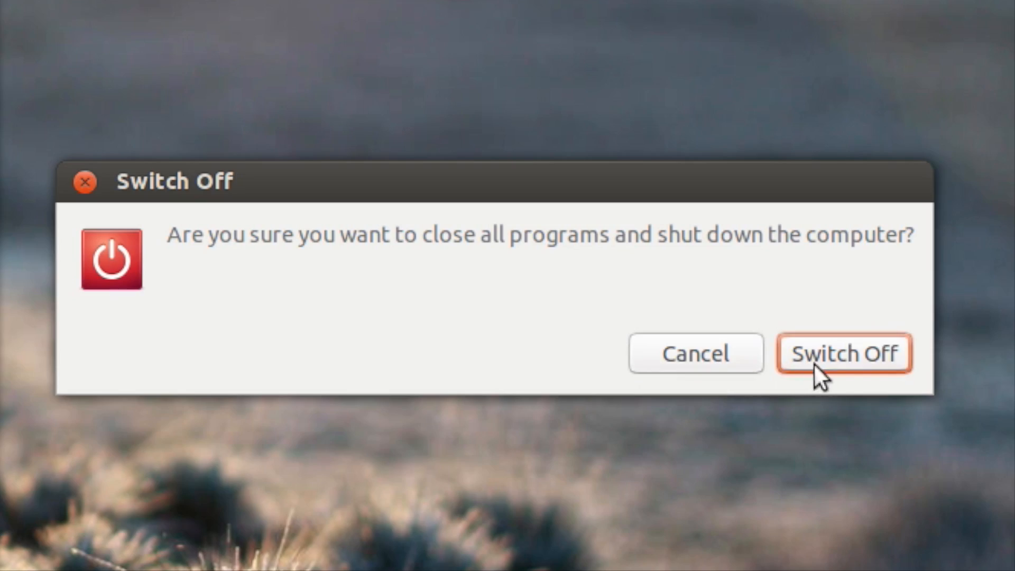
Confirm Switch Off, then select the password field on the login screen.
click(844, 354)
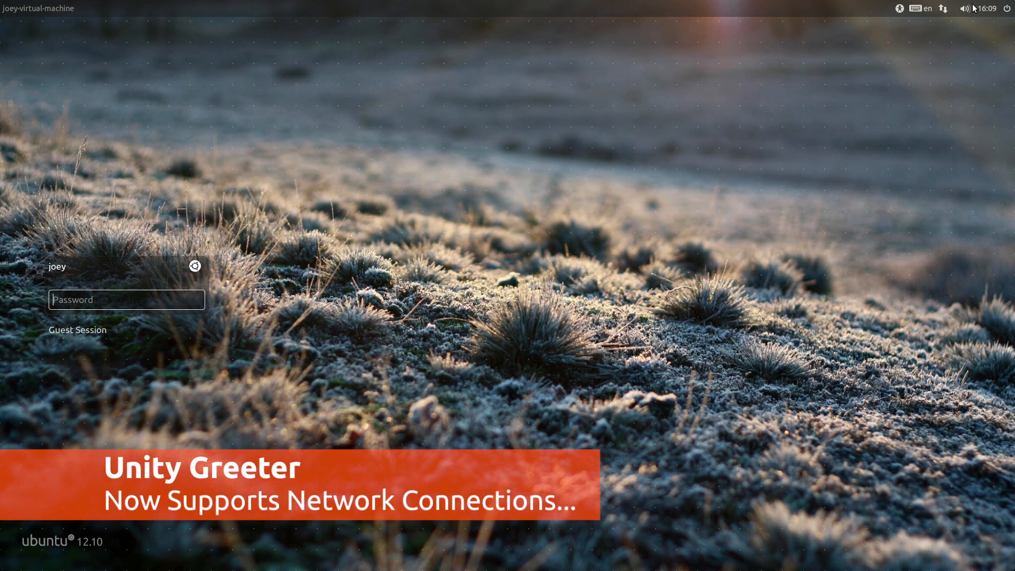
click(944, 9)
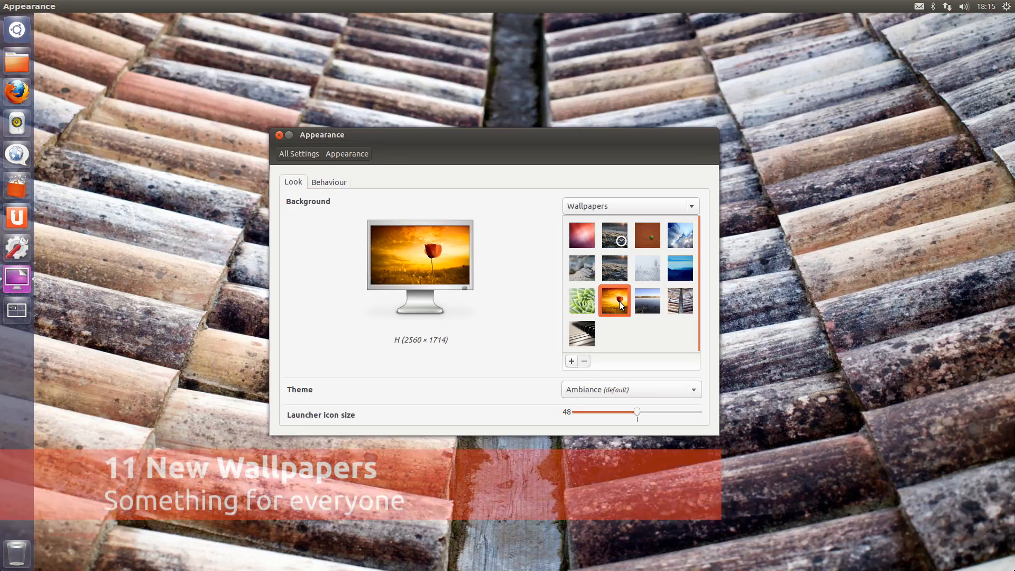
Set the wallpaper to Early Morning, then Ubuntu, then back to Early Morning.
click(614, 268)
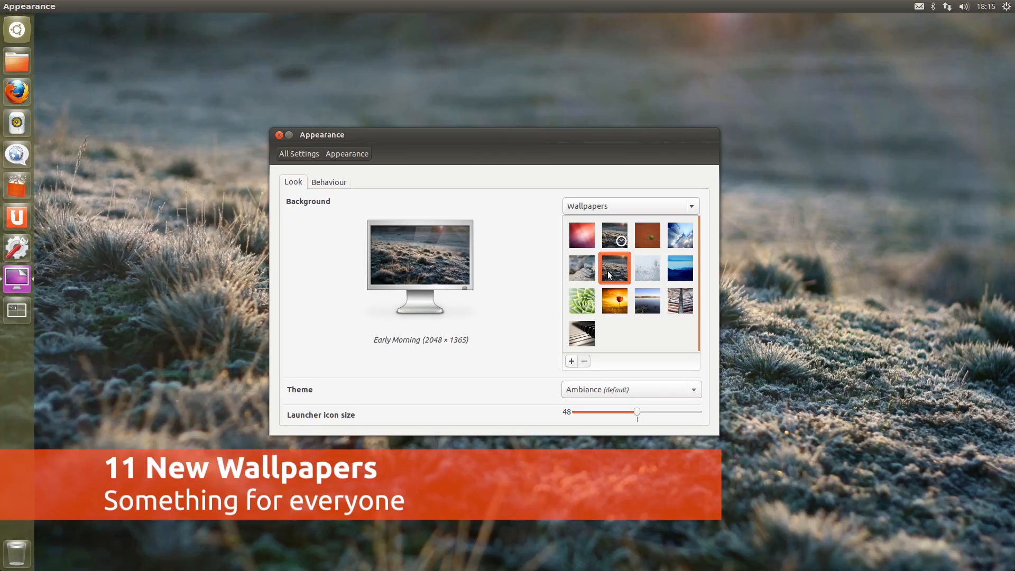
click(581, 234)
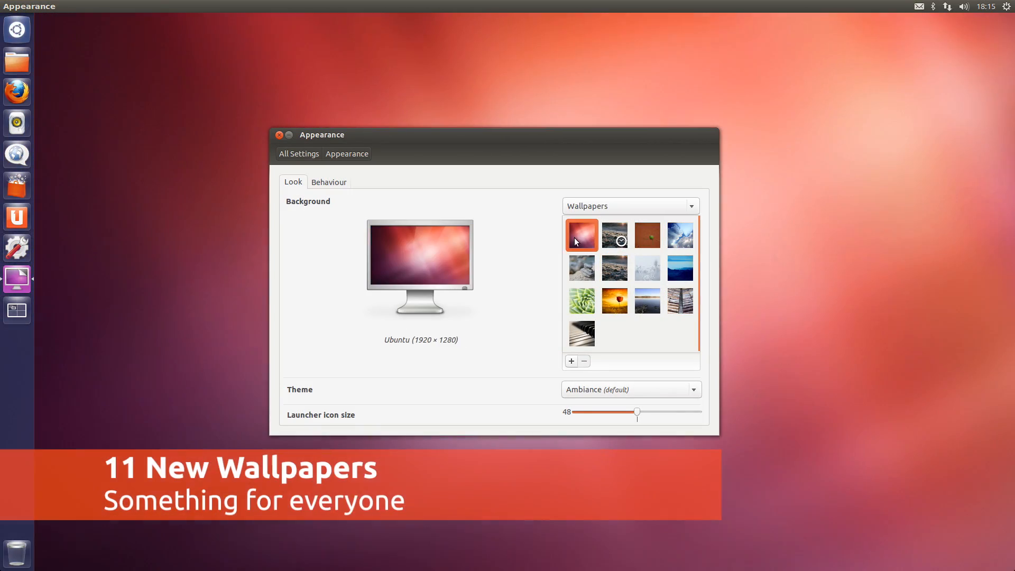
click(614, 267)
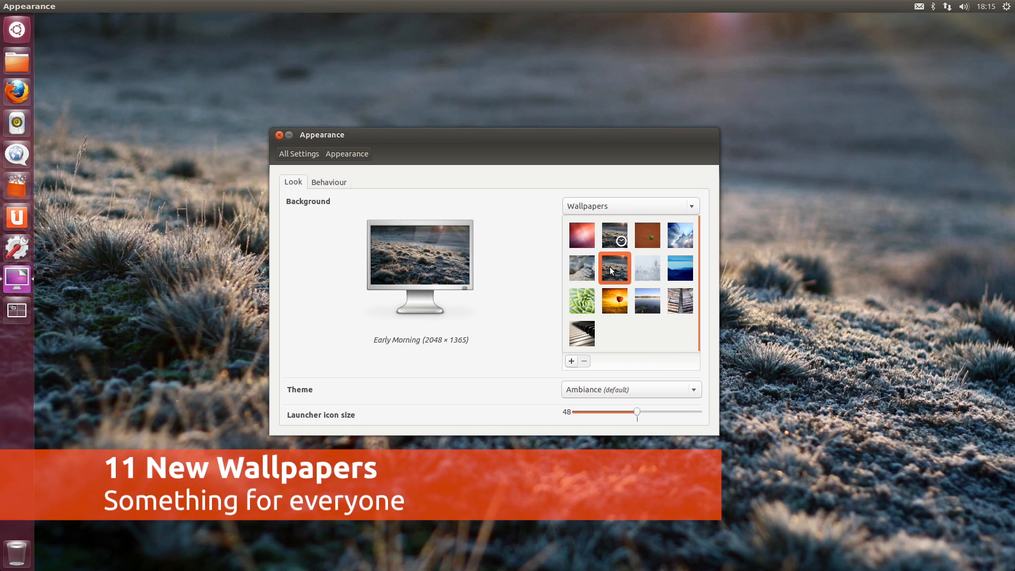